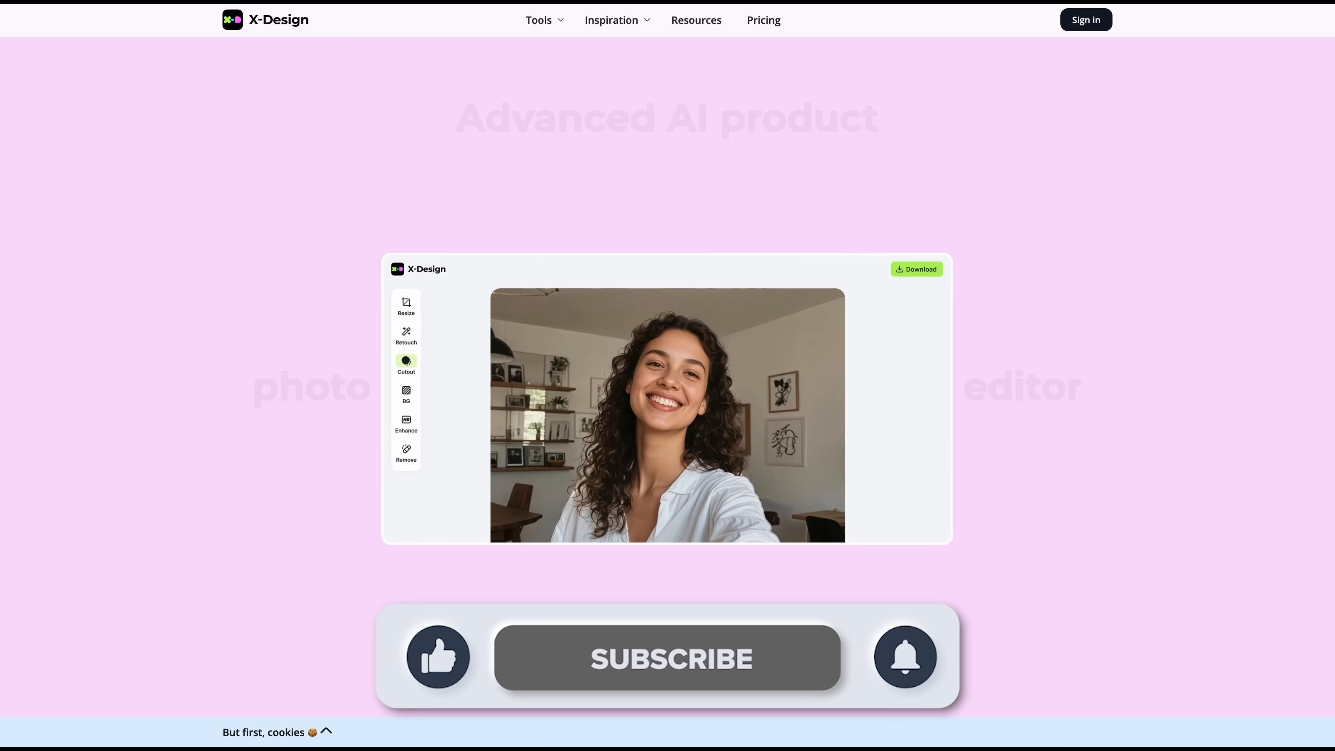
scroll("down", 3)
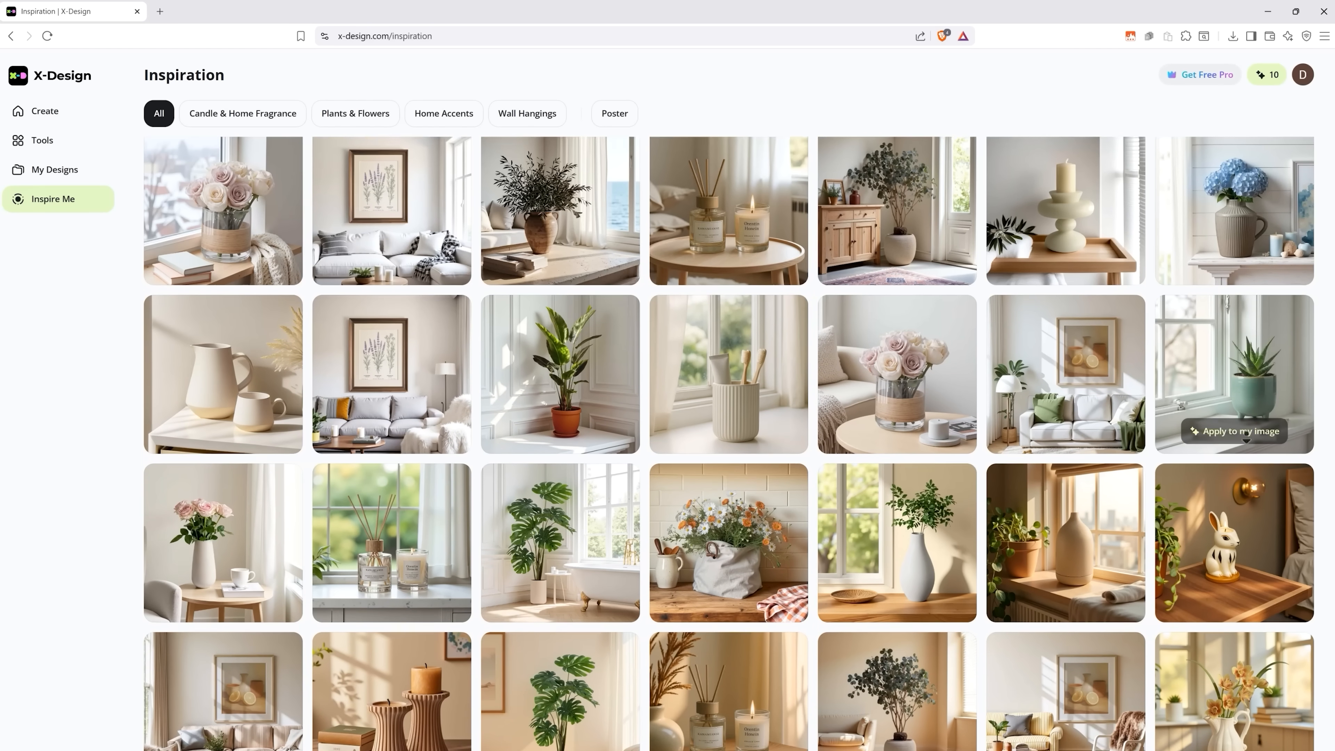
scroll("down", 3)
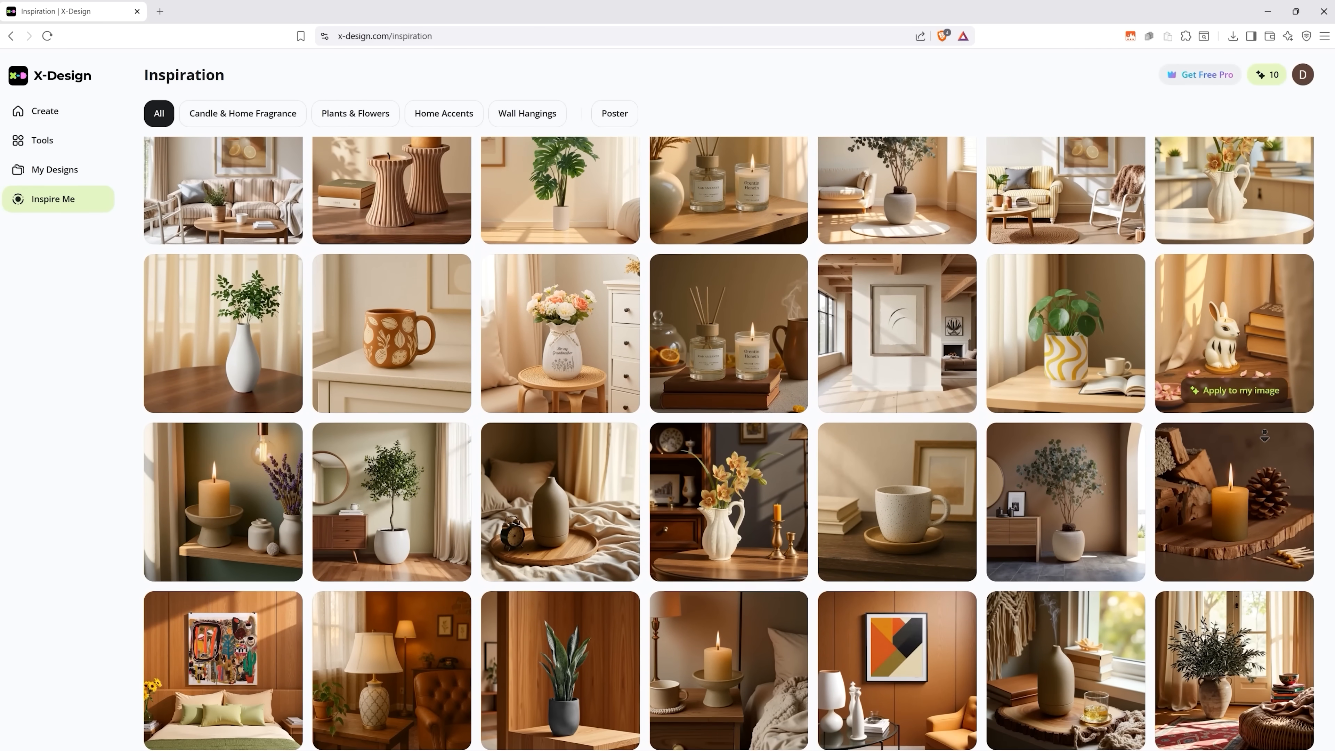